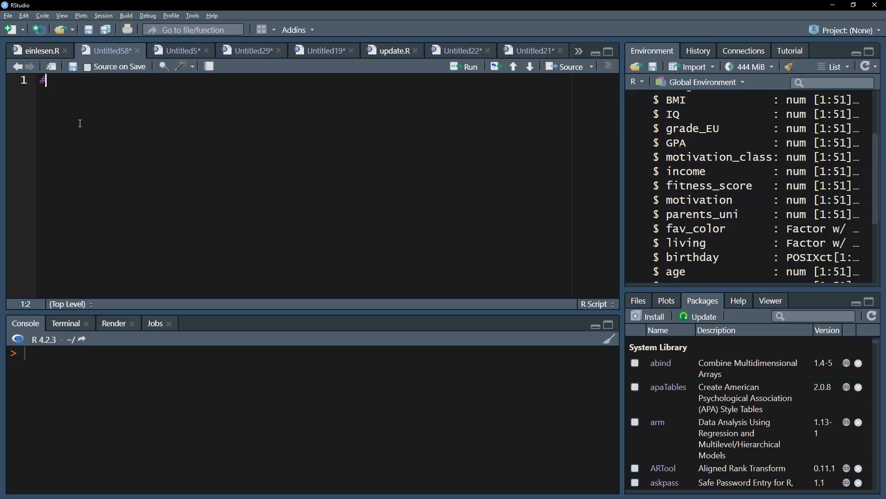
Write ct <- xtabs(~living+driv_license1, df) with a comment and print ct in the console.
type("# create contingency table")
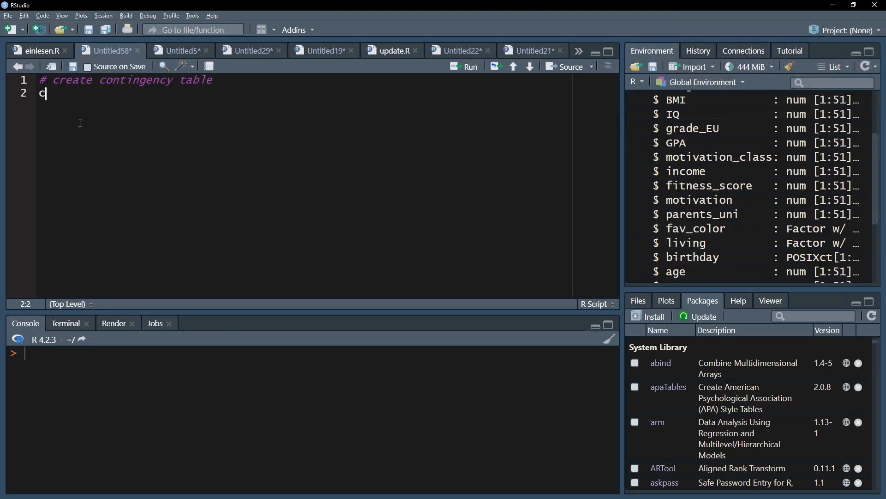
type("t <- xta")
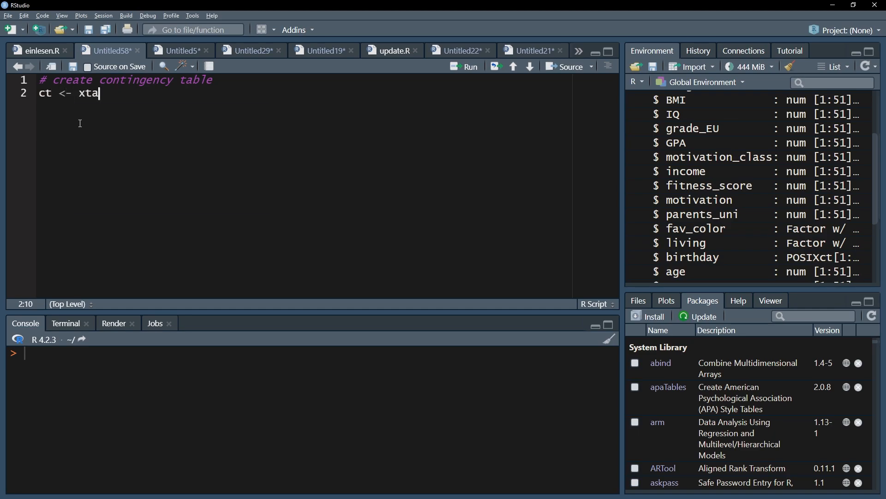
type("bs ()")
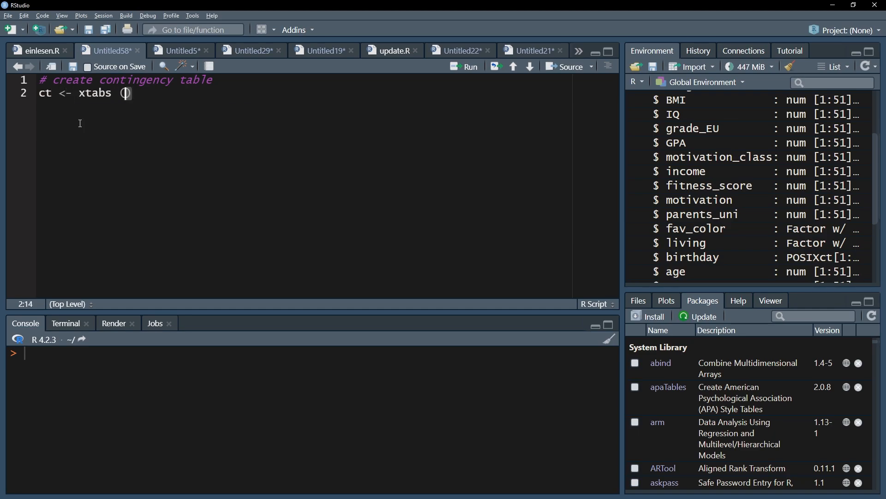
type("~liv")
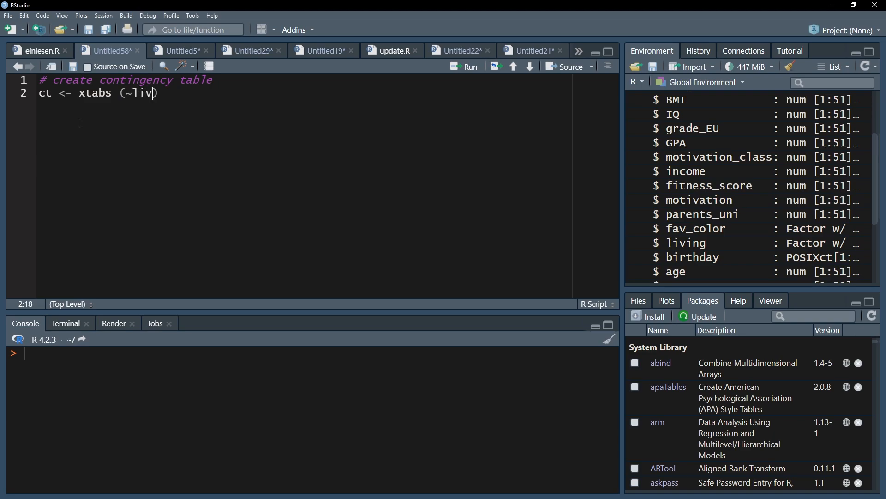
type("ing+dr")
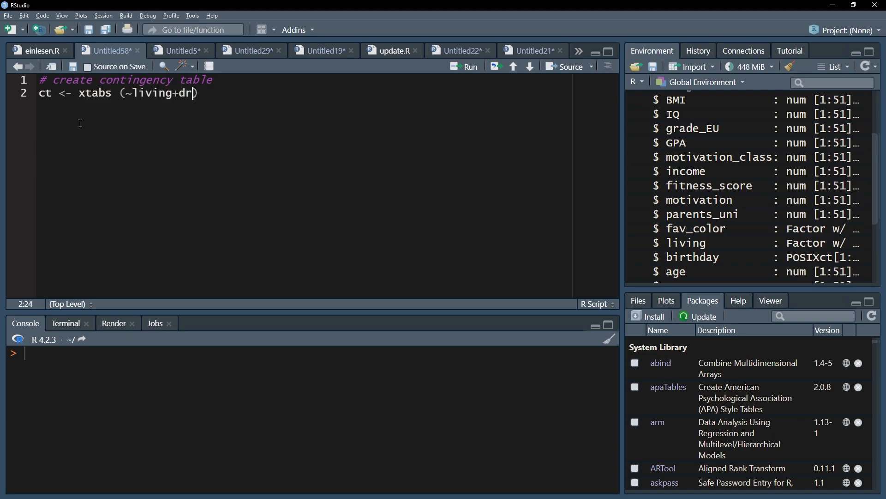
type("iv")
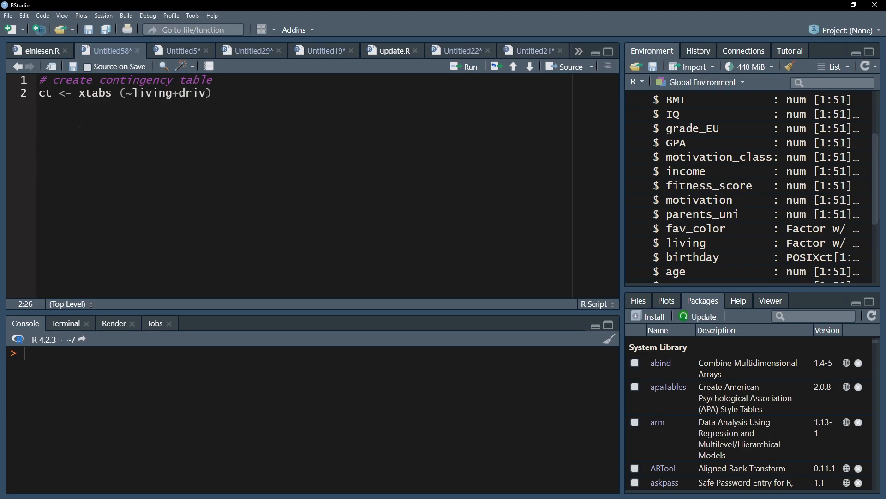
type("_license1")
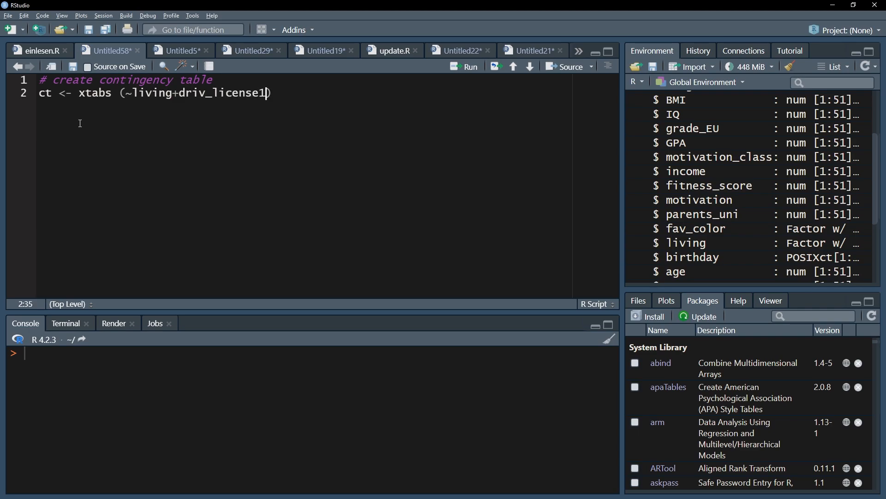
type(", df")
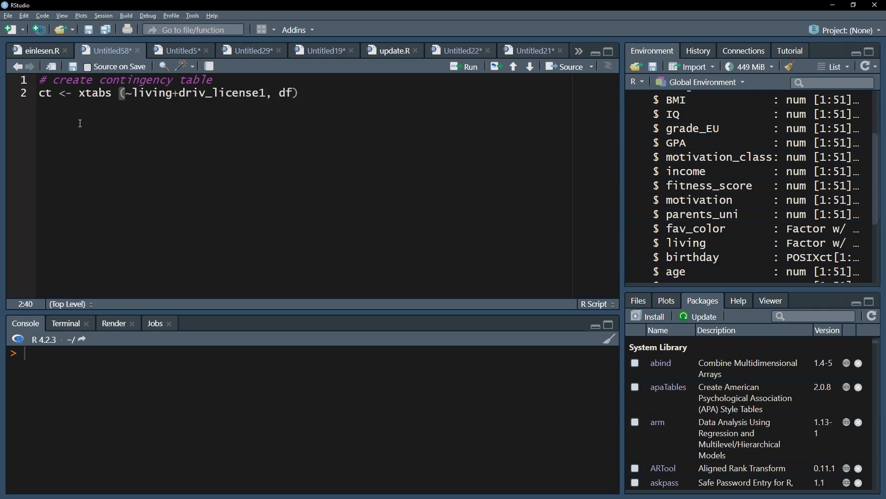
type("ct")
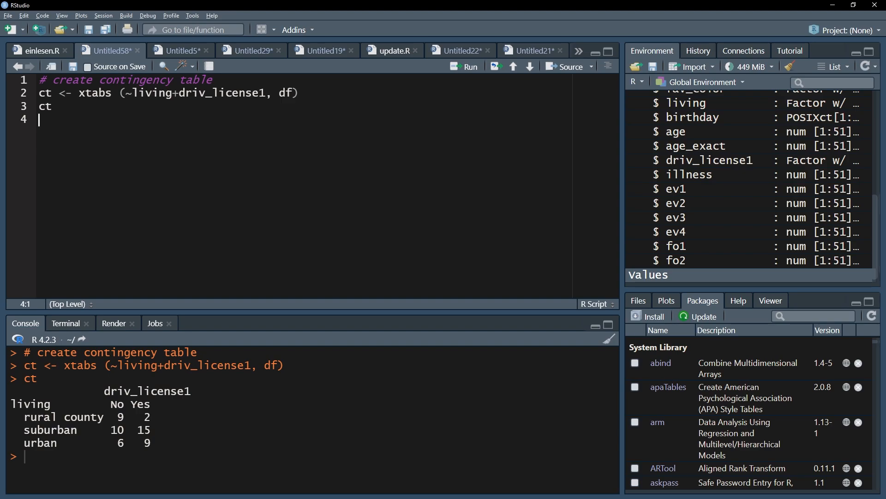
mouse_move(105, 146)
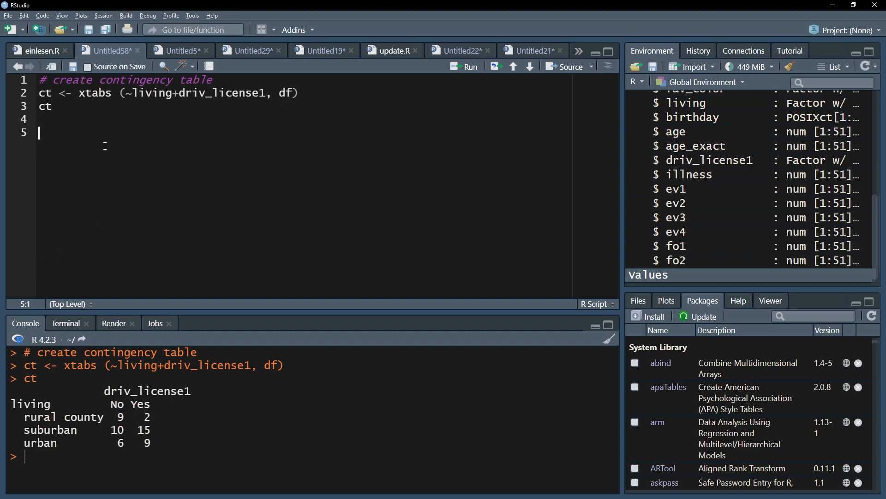
Load gmodels and write CrossTable(ct, expected = TRUE, prop.c = FALSE, prop.r = FALSE, prop.t ...).
type("library(gmodels")
left_click(304, 145)
type("Cross")
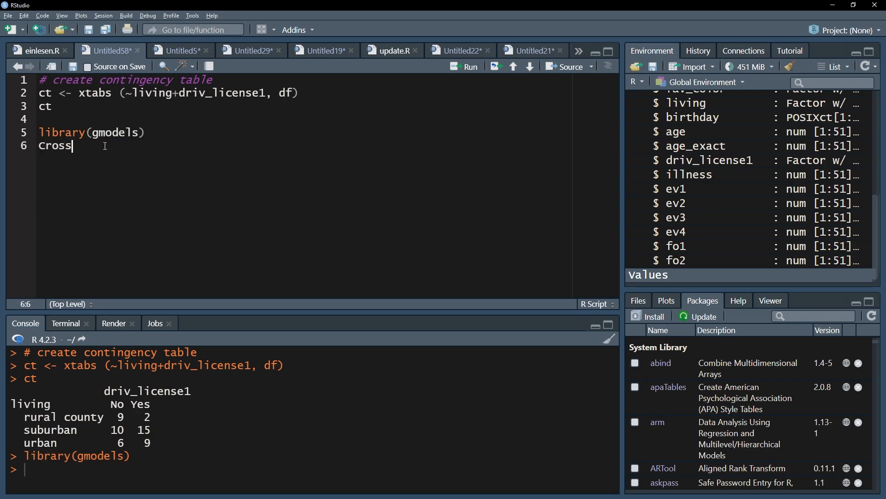
type("Table(")
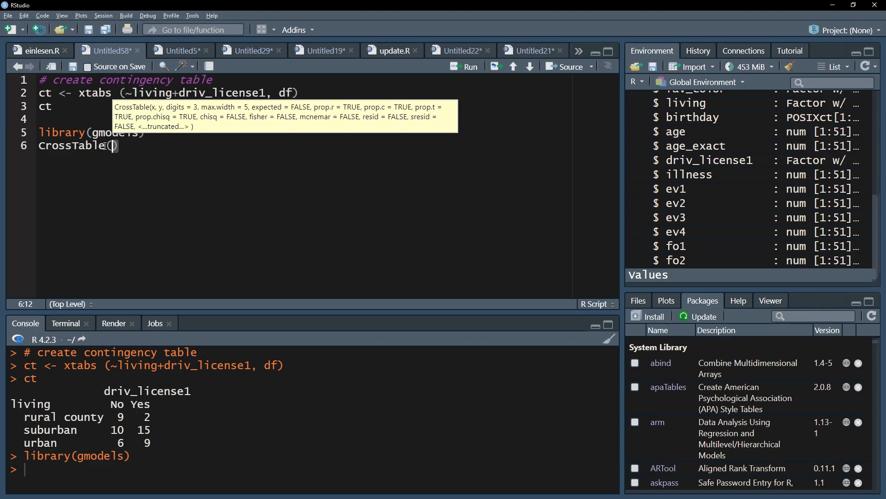
type("ct, expected= TRUE")
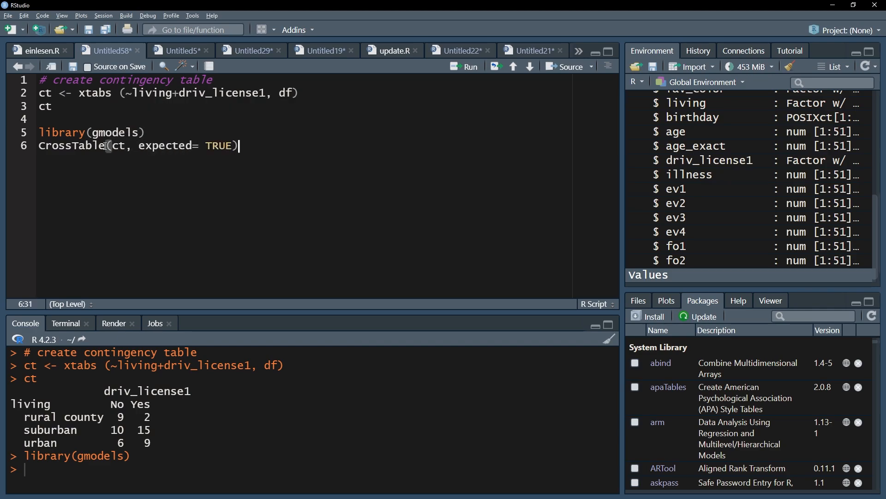
type(", prop.c = FAL")
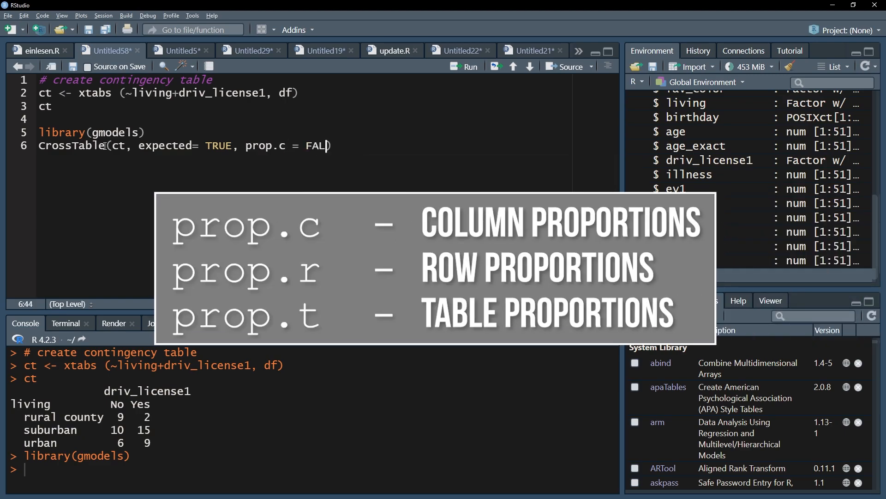
type("SE, prop.r")
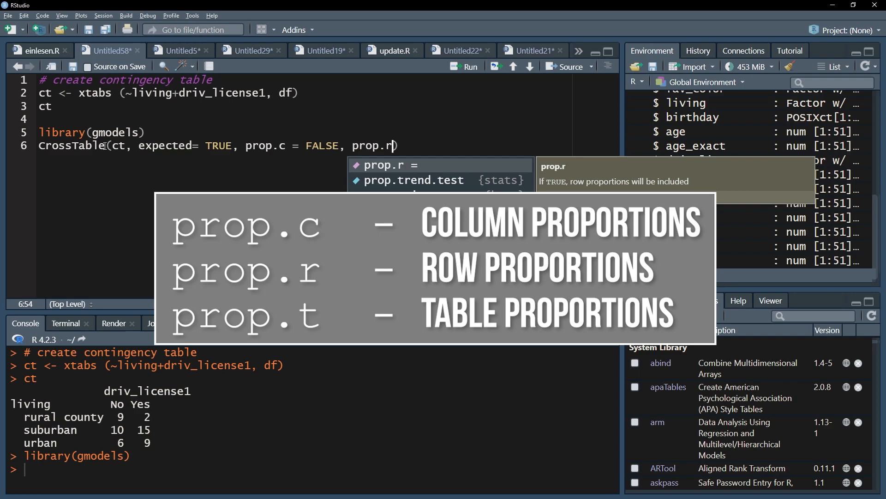
type("= FALSE")
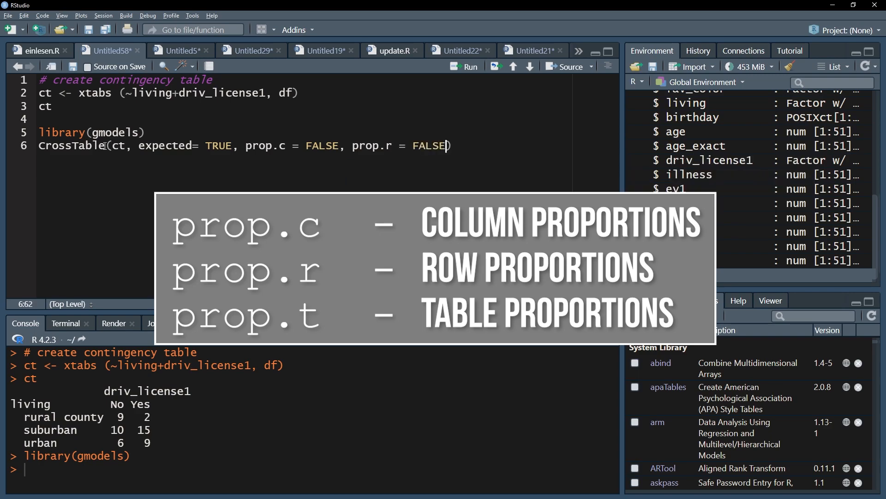
type(", prop.t.")
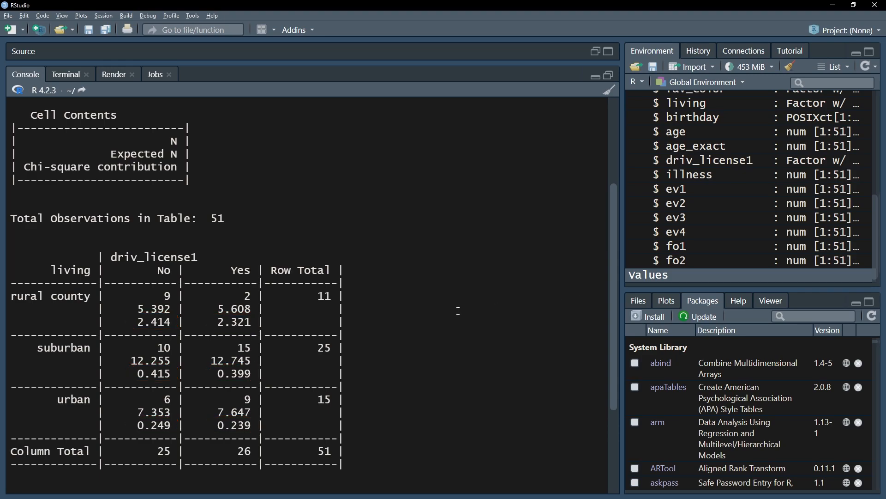
Scroll the console output down to the Pearson's chi-squared result, p = 0.0489.
scroll("down", 3)
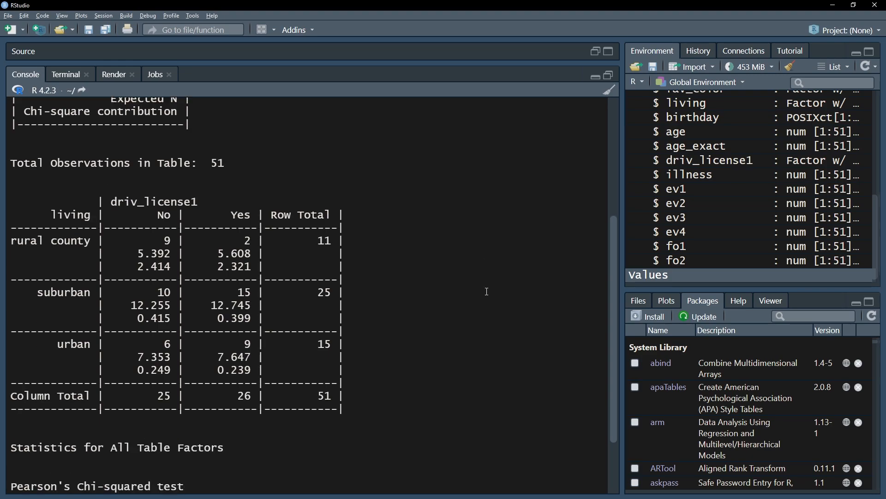
scroll("down", 3)
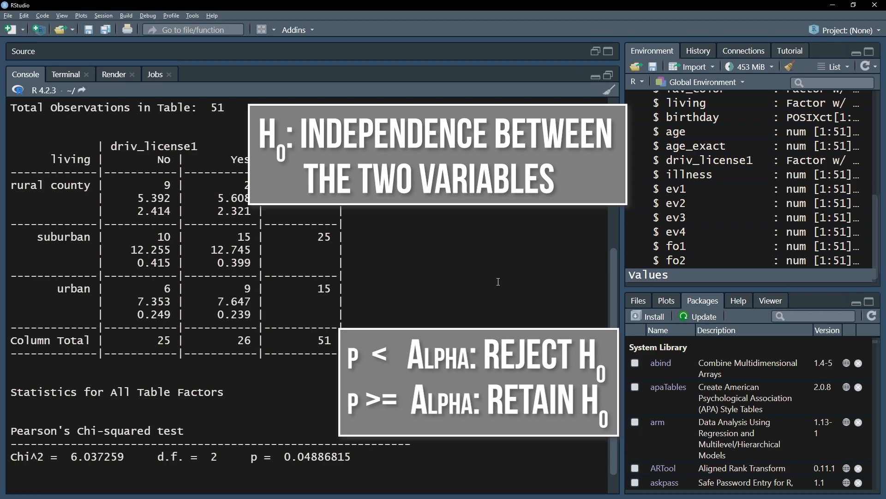
mouse_move(609, 78)
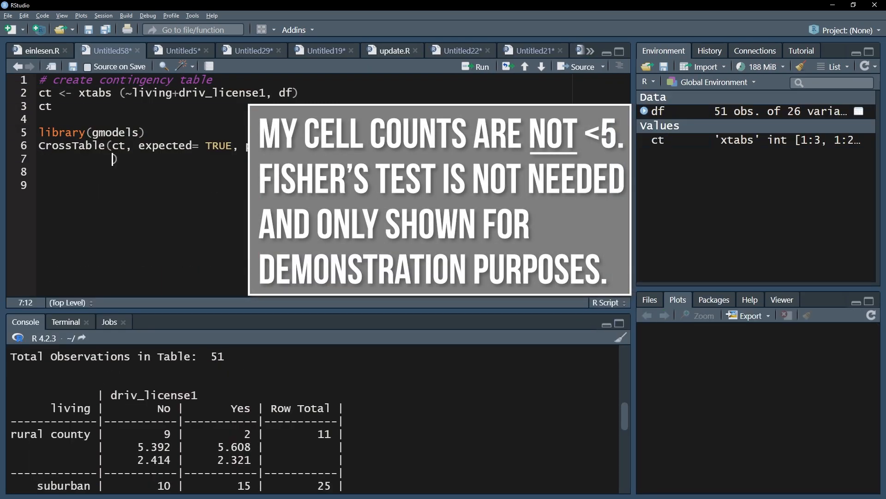
Add fisher = TRUE to the CrossTable call so Fisher's exact test is also run.
type("fisher =")
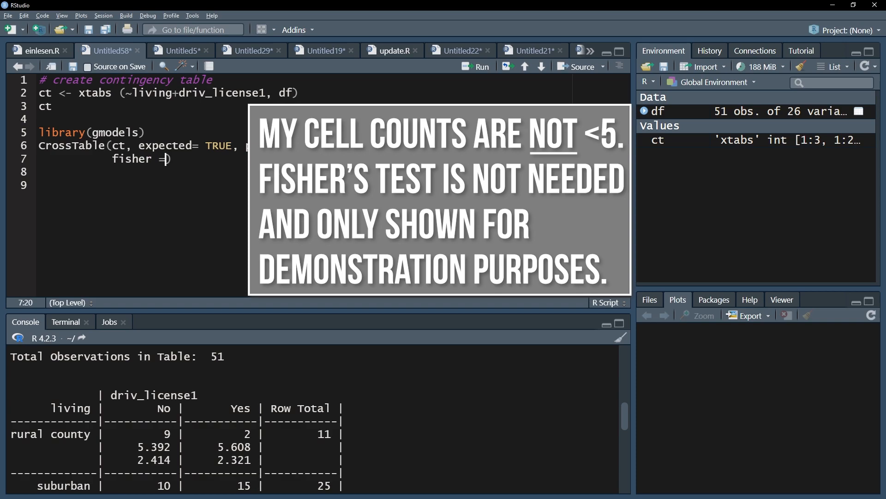
type("TRUE")
left_click(144, 186)
type("# post-hoc-Testing")
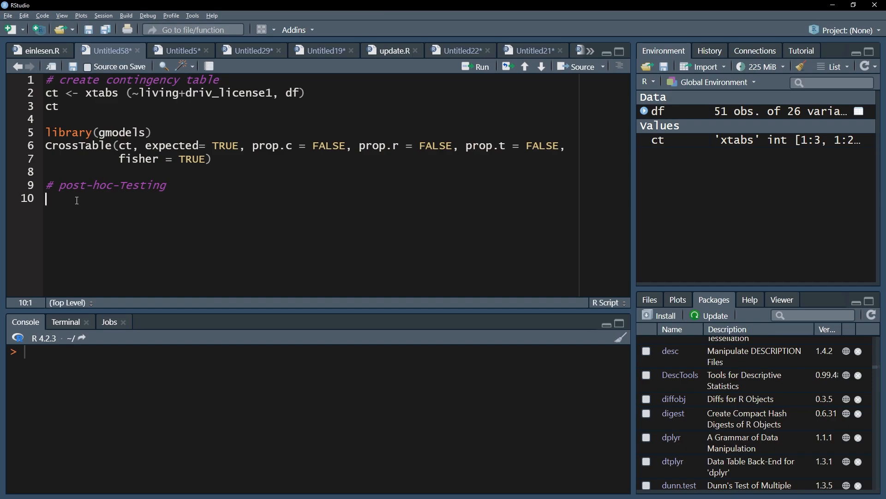
Print the standardized residuals with chisq.test(ct)$stdres.
type("chi.")
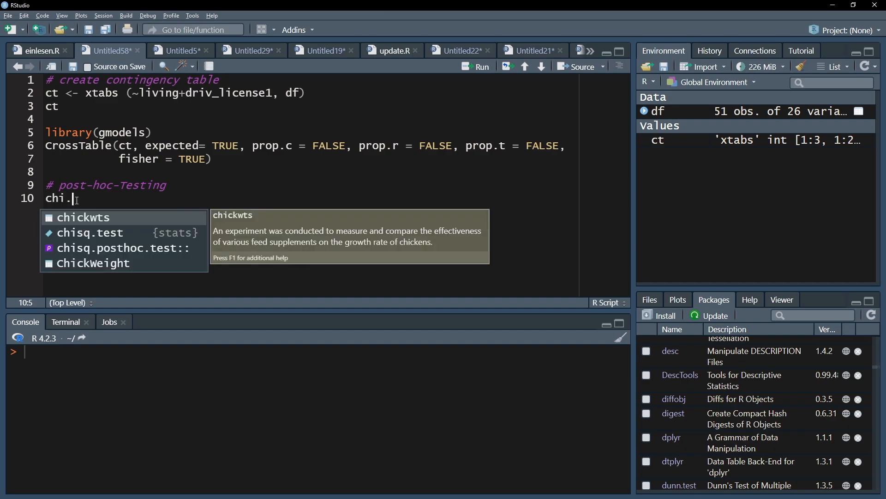
left_click(90, 232)
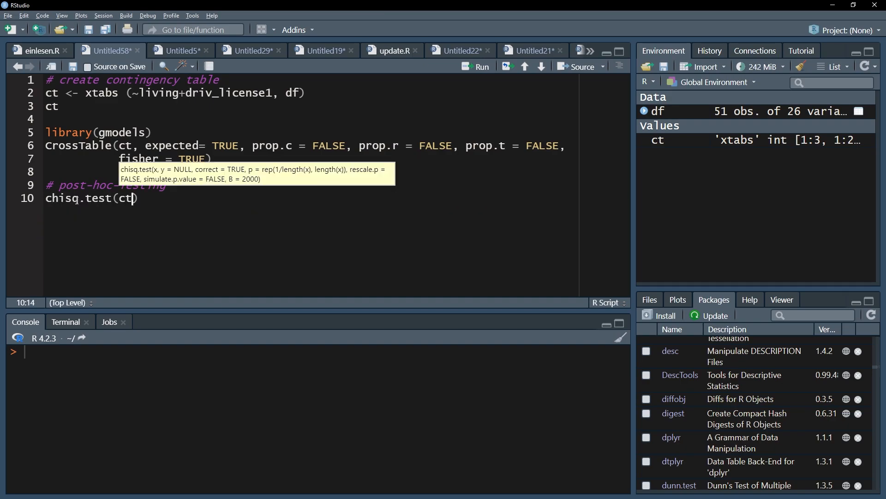
type("$stdres")
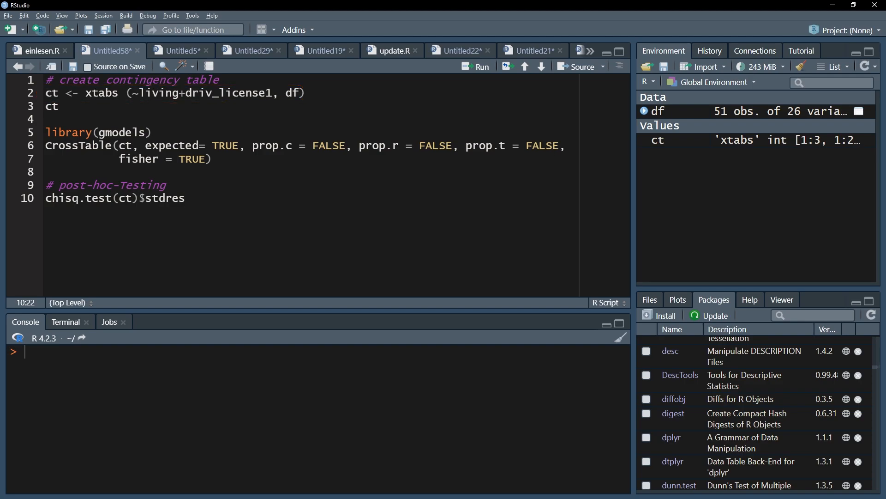
Set alpha = .05 and compute alpha_adj <- alpha/(nrow(ct)*ncol(ct)), about 0.0083.
type("al")
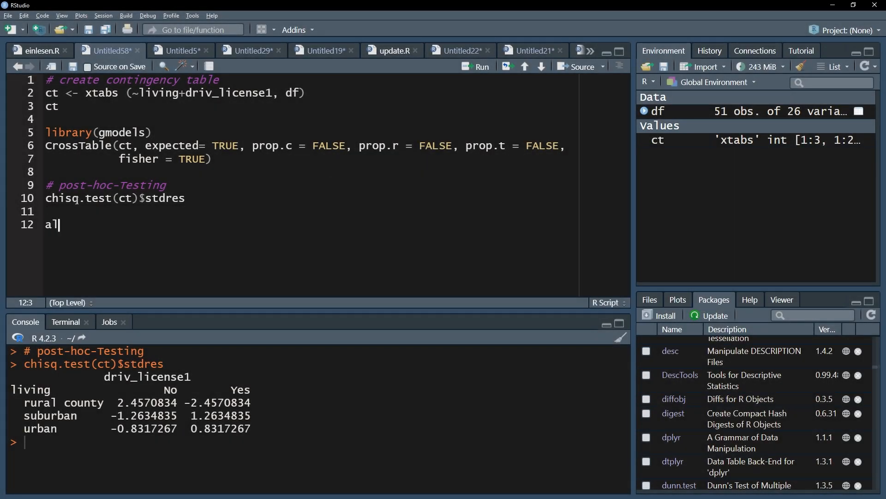
type("lpha =")
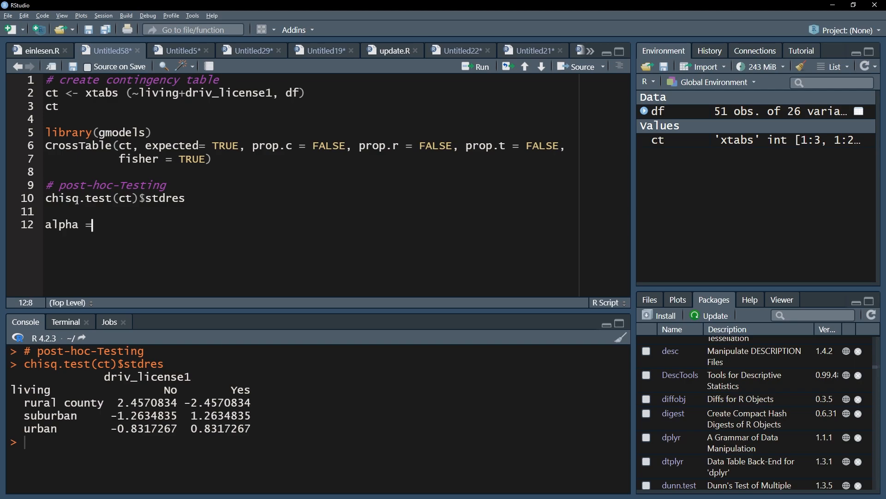
type(".05")
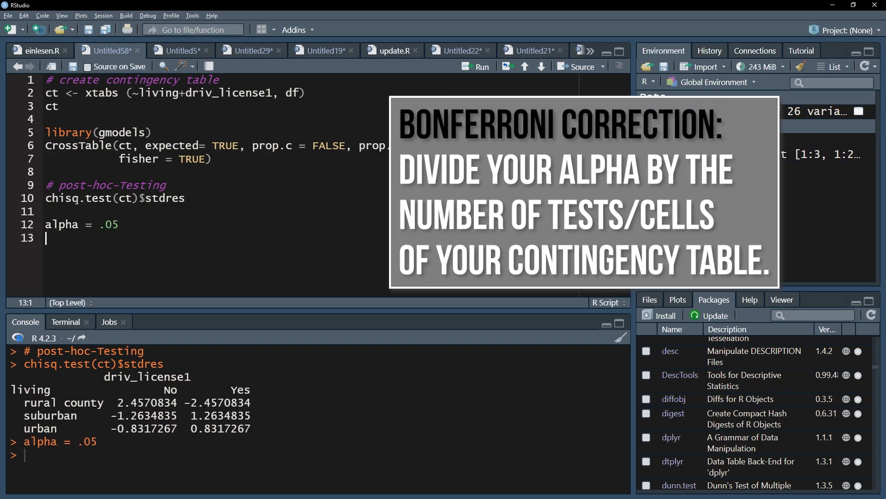
type("alpha_")
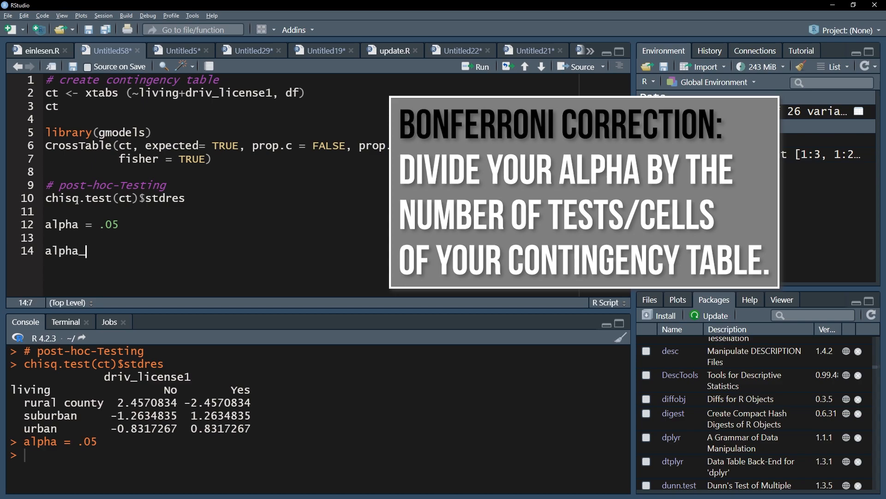
type("adj <- al")
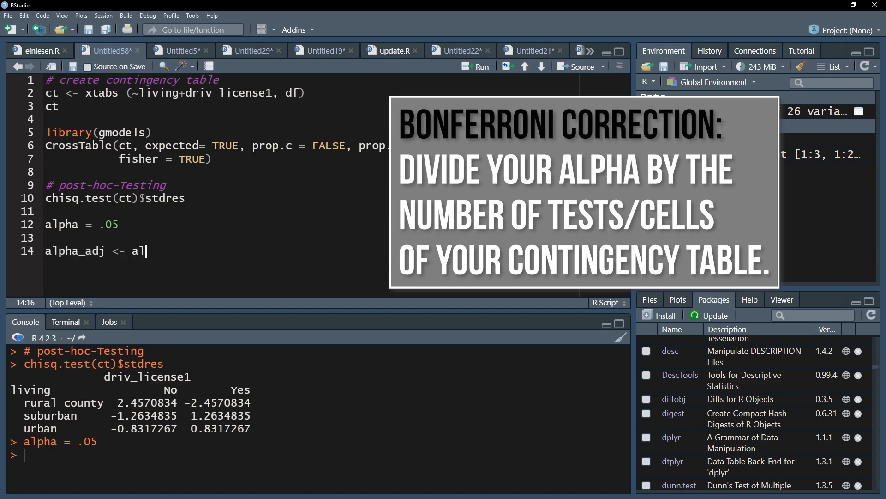
type("pha")
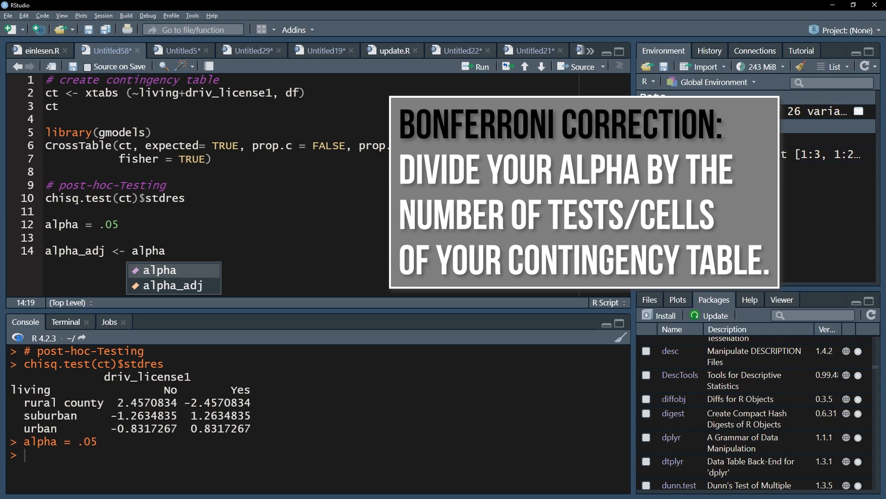
type("/(nrow")
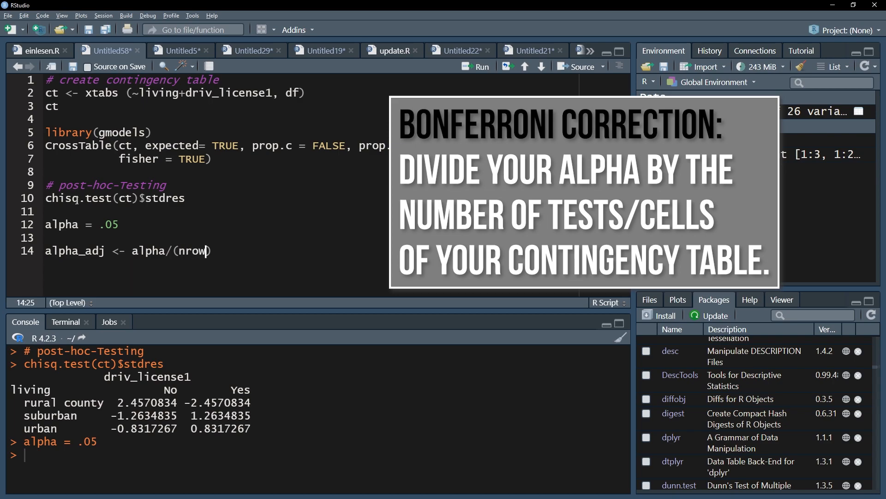
type("ct)")
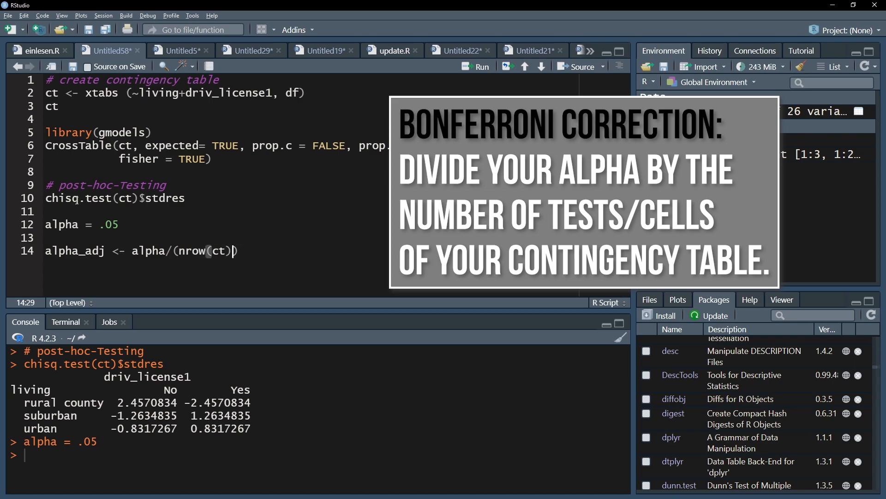
type("*n")
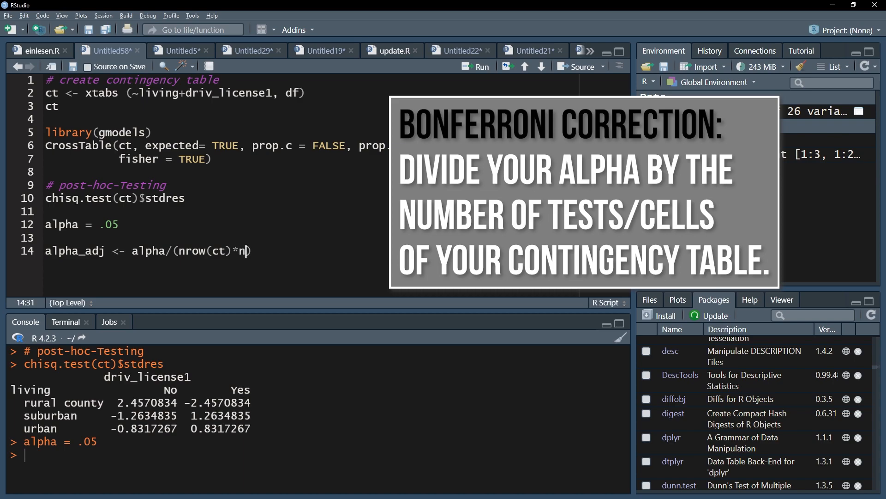
type("col(ct))")
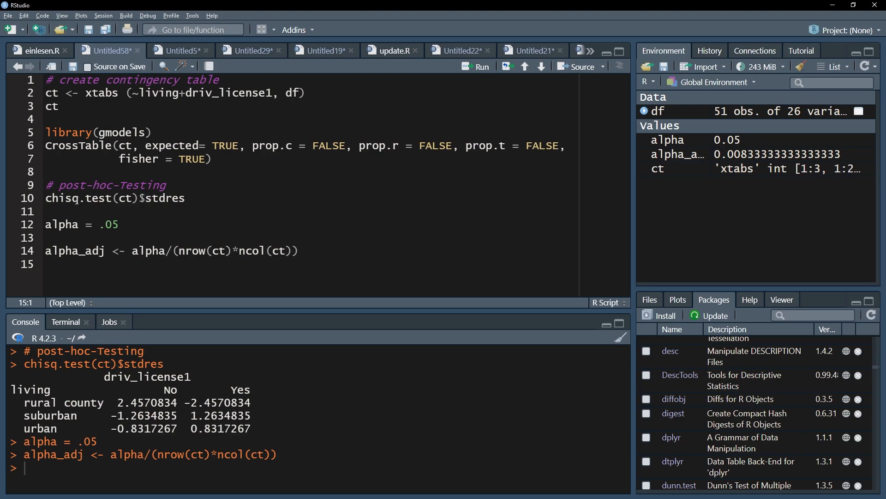
left_click(48, 264)
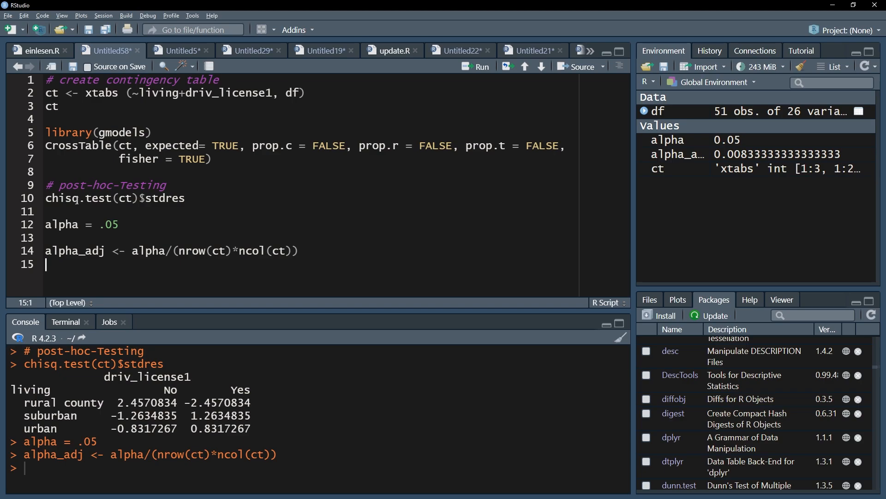
Compute the critical z value with qnorm(alpha_adj/2).
type("qnorm")
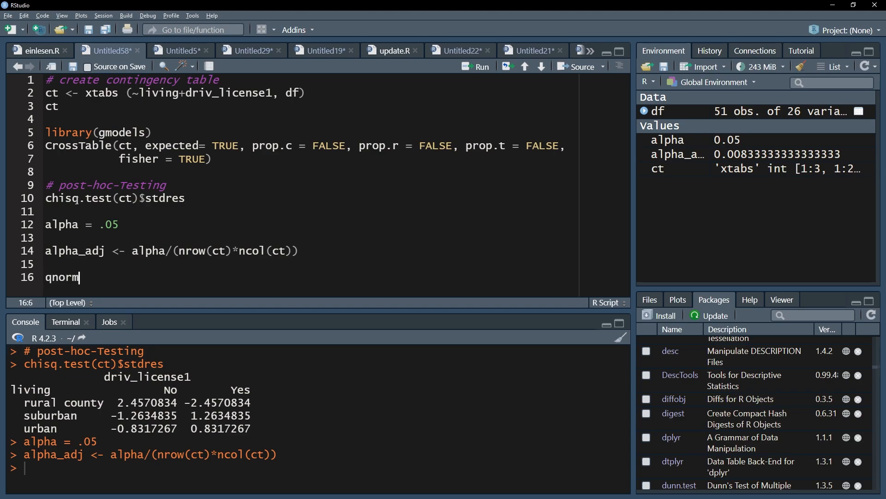
type("(alpha_adj)")
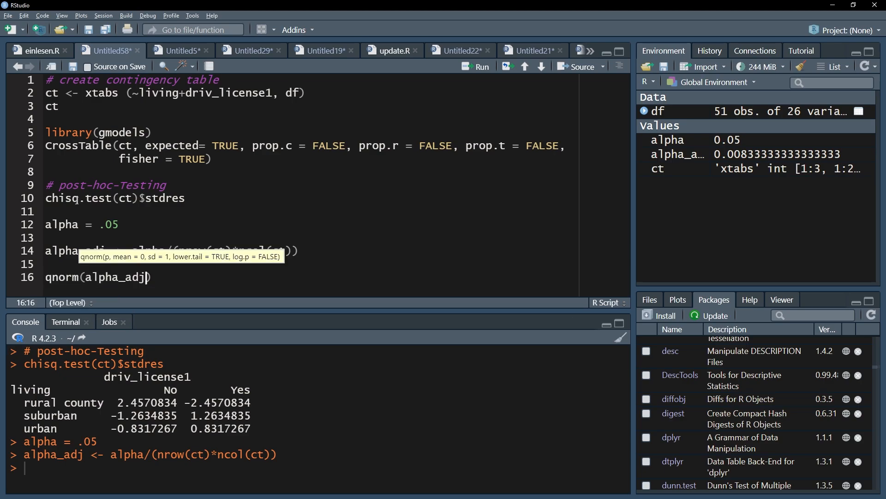
type("/2")
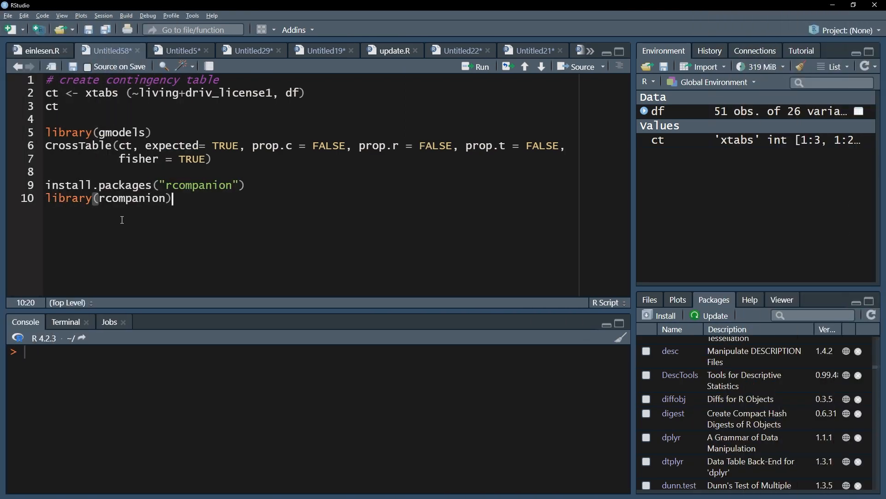
Write cohenW(ct) to compute Cohen's w for the contingency table.
type("cohenw(")
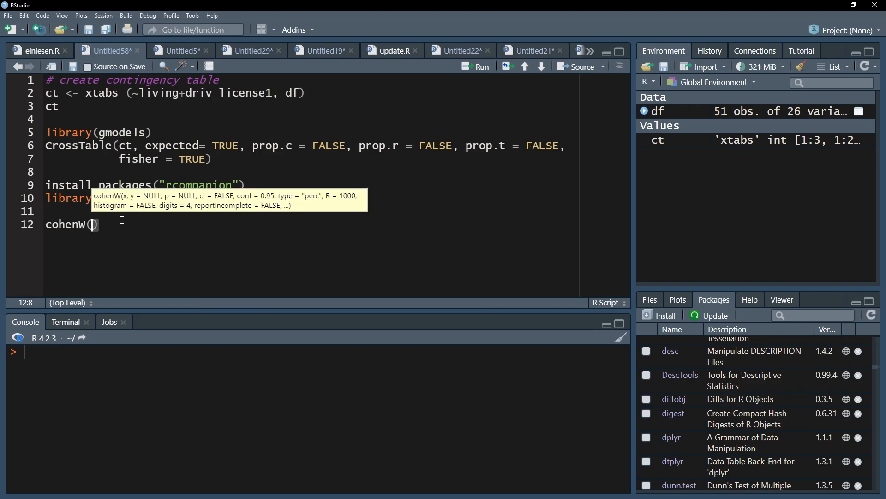
type("ct")
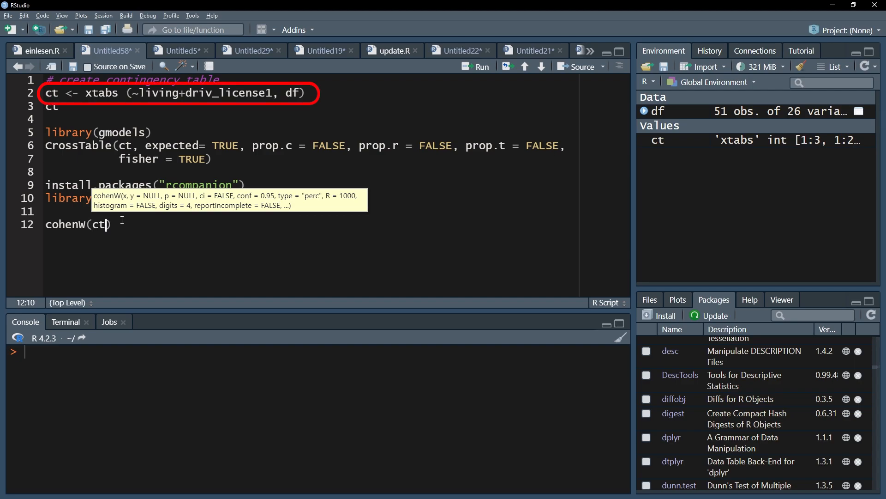